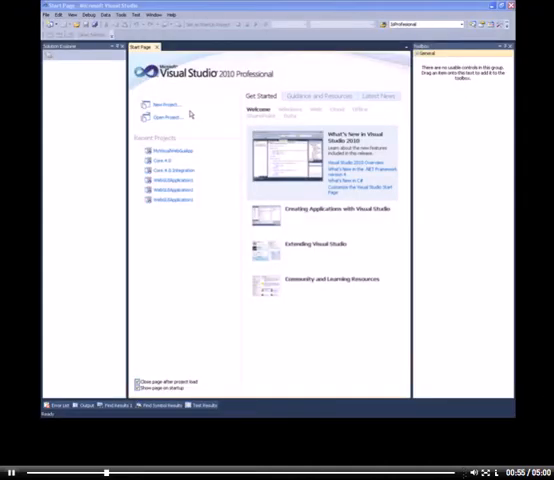
# Step: From the Start Page, create a Visual WebGui Application project named MyWebGUIApplication
pyautogui.click(160, 104)
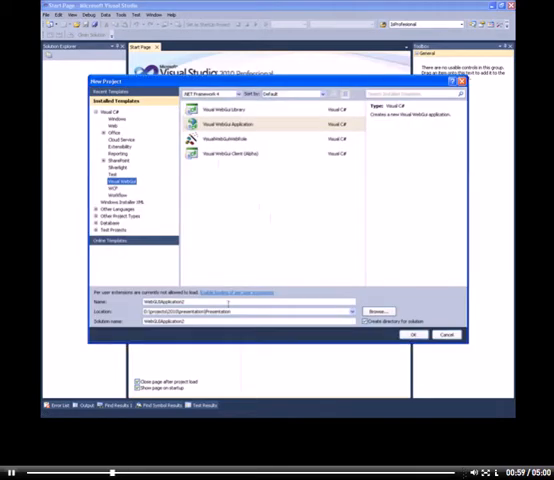
pyautogui.write('MyWebUIApplication')
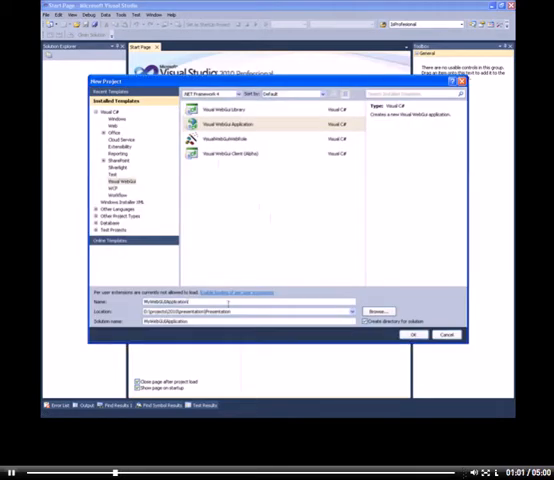
pyautogui.click(412, 335)
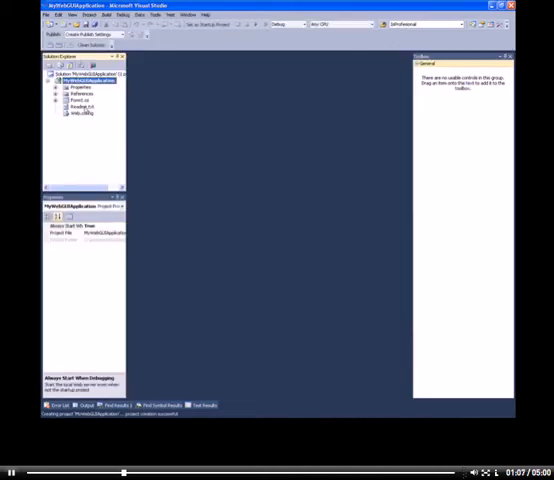
# Step: Open Form1 in the designer and add a date picker, button, red splitter and HTML box
pyautogui.click(81, 99)
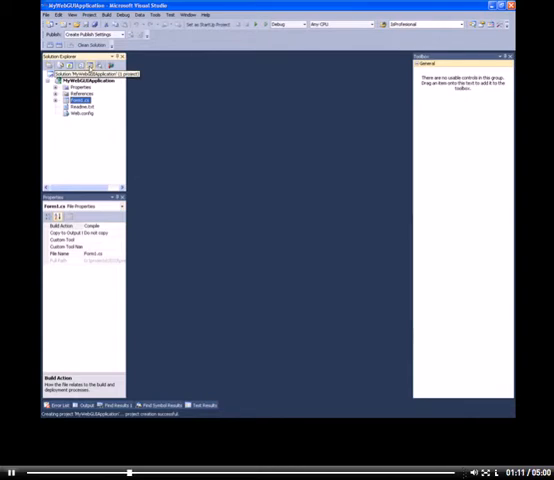
pyautogui.doubleClick(77, 99)
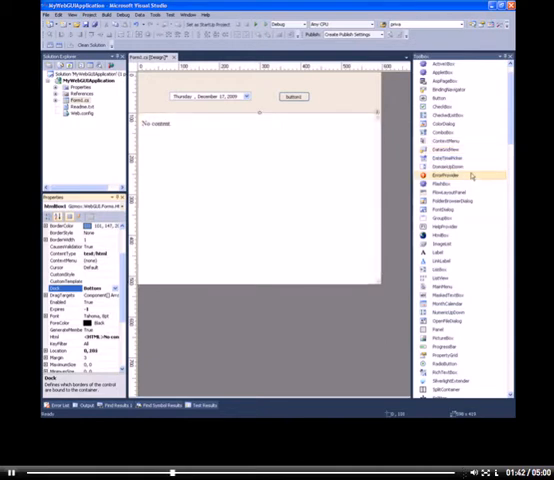
pyautogui.moveTo(445, 276)
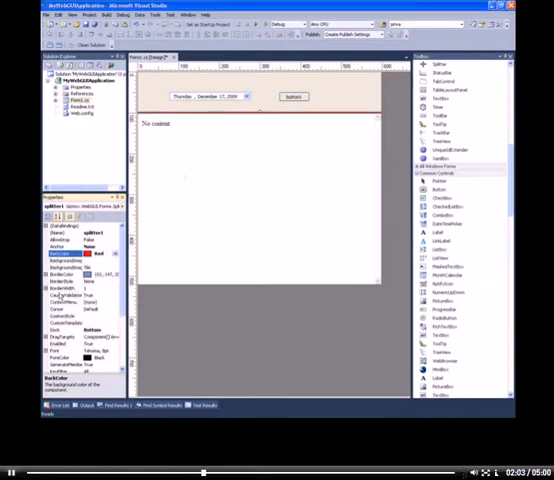
pyautogui.click(292, 96)
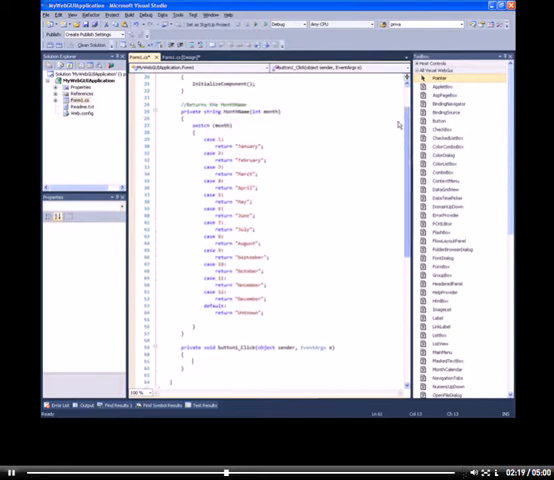
# Step: Write button1_Click to build strDate from the picked month and day and set htmlBox1.Url to Wikipedia
pyautogui.scroll(-3)
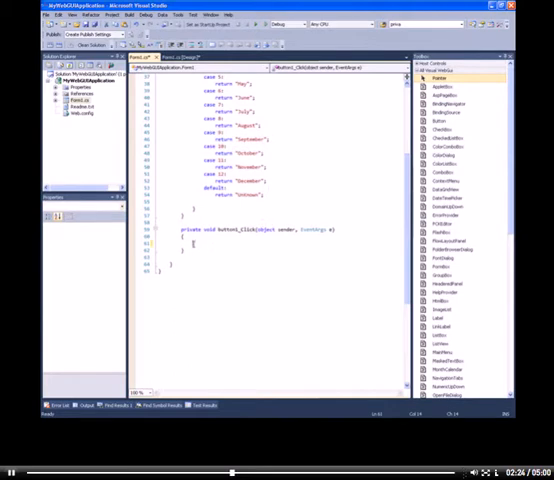
pyautogui.write('string strDate = MonthName(')
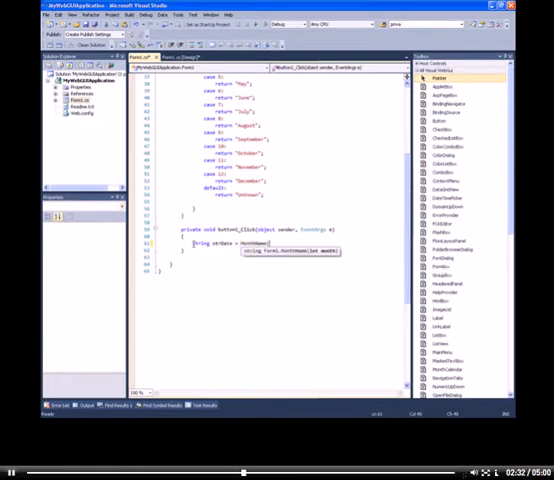
pyautogui.write('this.dateTimePicker1.value.m')
pyautogui.click(295, 250)
pyautogui.write('this.htmlBox1.Url = "http://en.wikipedia.org/wiki/" + strDate;')
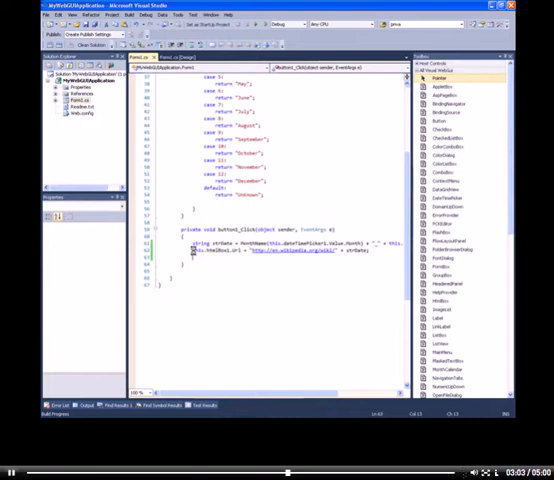
pyautogui.click(75, 92)
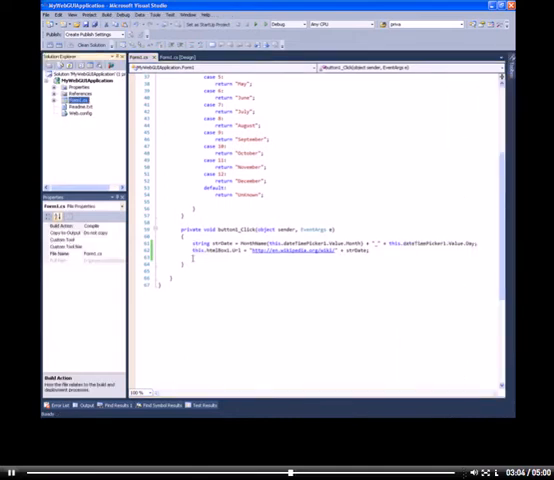
# Step: Run the form in Firefox and load Wikipedia day pages for several picked dates
pyautogui.rightClick(62, 99)
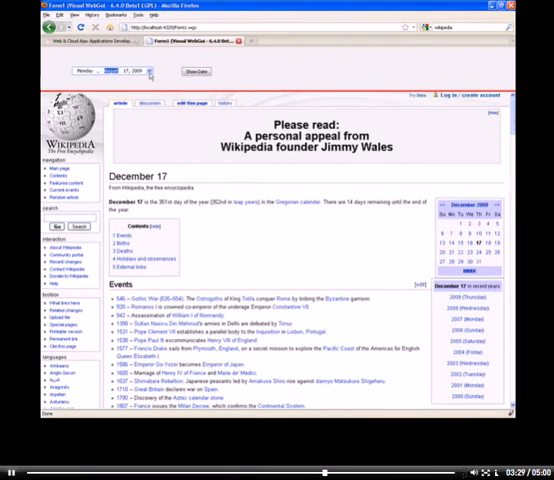
pyautogui.click(196, 71)
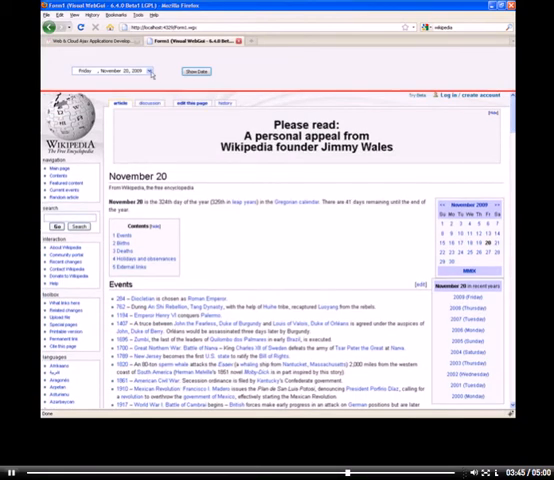
pyautogui.click(144, 70)
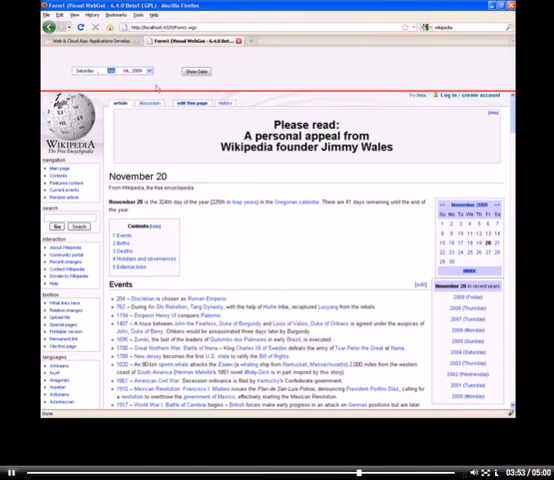
pyautogui.click(192, 70)
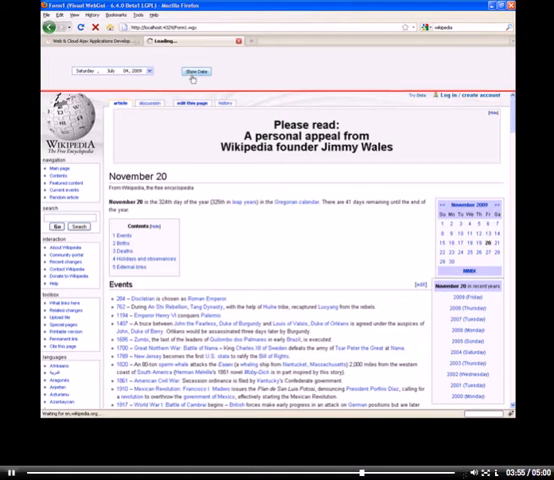
pyautogui.click(189, 71)
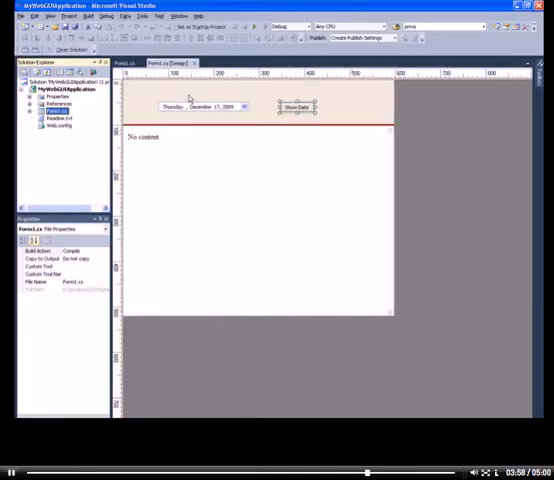
# Step: Review MyWebGUIApplication's Deployment and General properties, then bring up Tools > Options
pyautogui.click(62, 87)
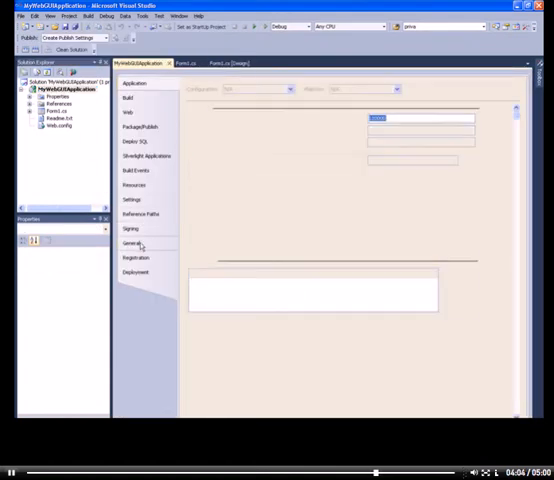
pyautogui.click(131, 243)
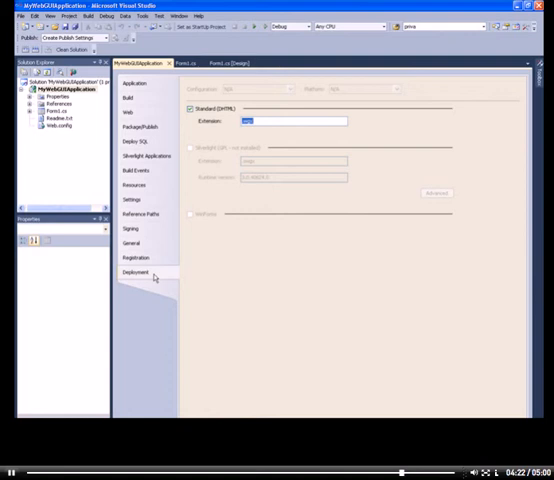
pyautogui.click(130, 243)
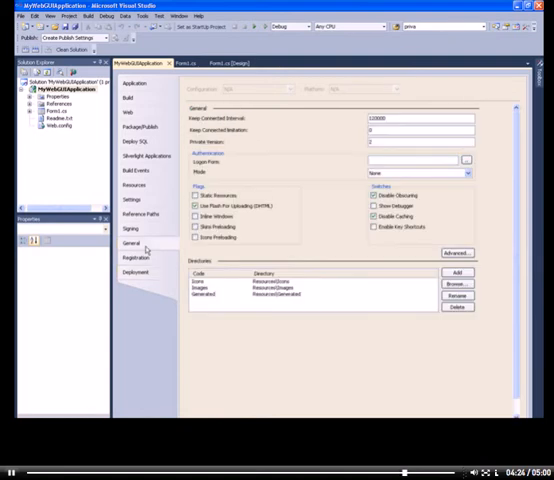
pyautogui.click(152, 15)
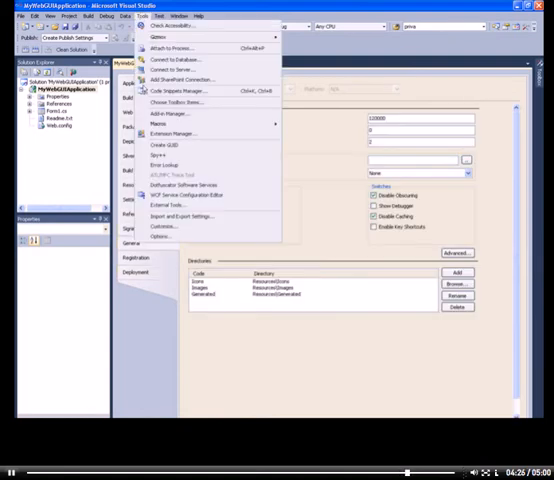
pyautogui.click(160, 238)
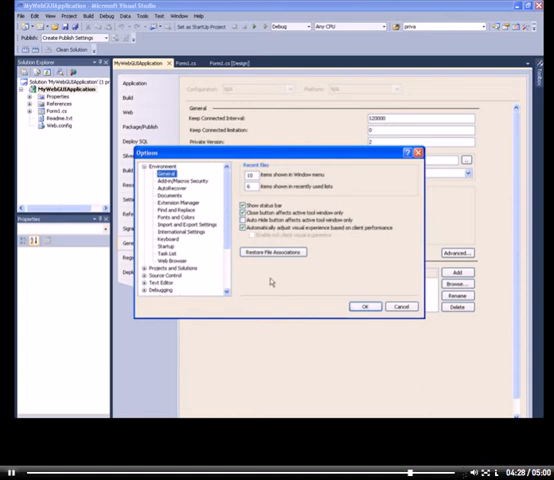